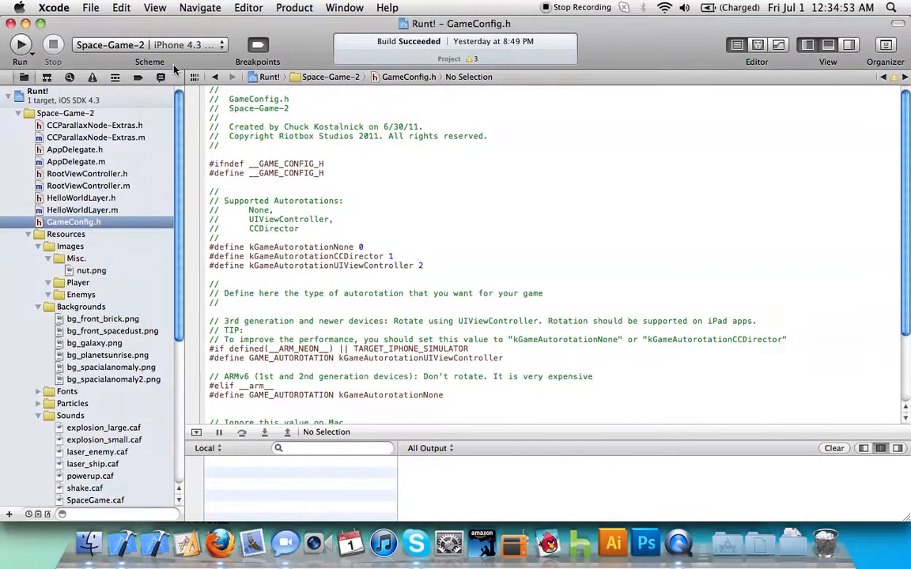
{"action": "mouse_move", "coordinate": [172, 69]}
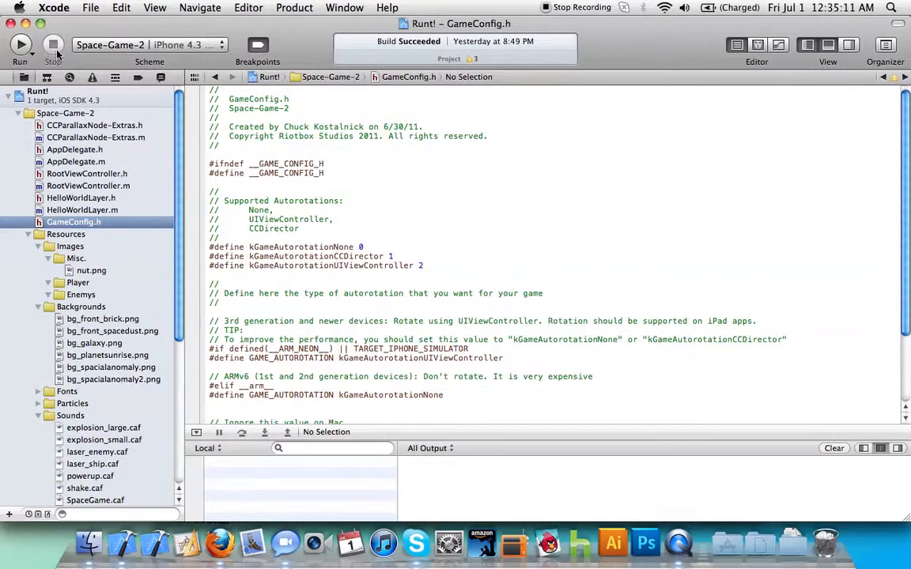
{"action": "mouse_move", "coordinate": [20, 45]}
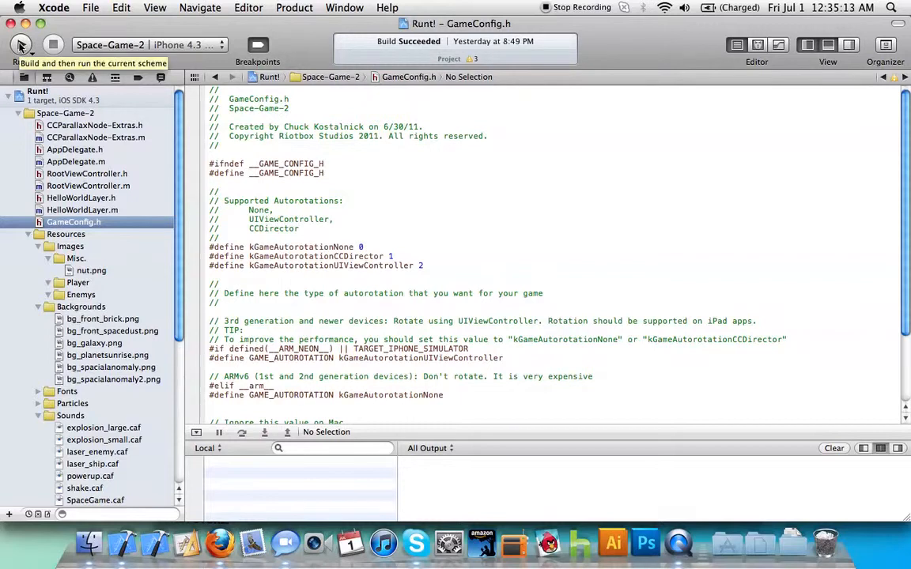
Step: Build and run the Space-Game-2 scheme on the iPhone 4.3 Simulator
{"action": "left_click", "coordinate": [20, 45]}
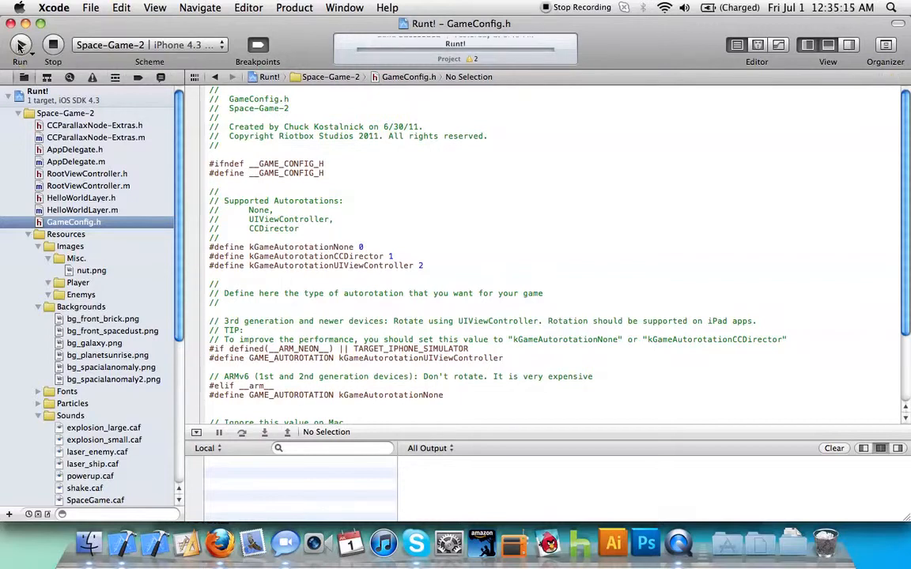
{"action": "left_click", "coordinate": [19, 45]}
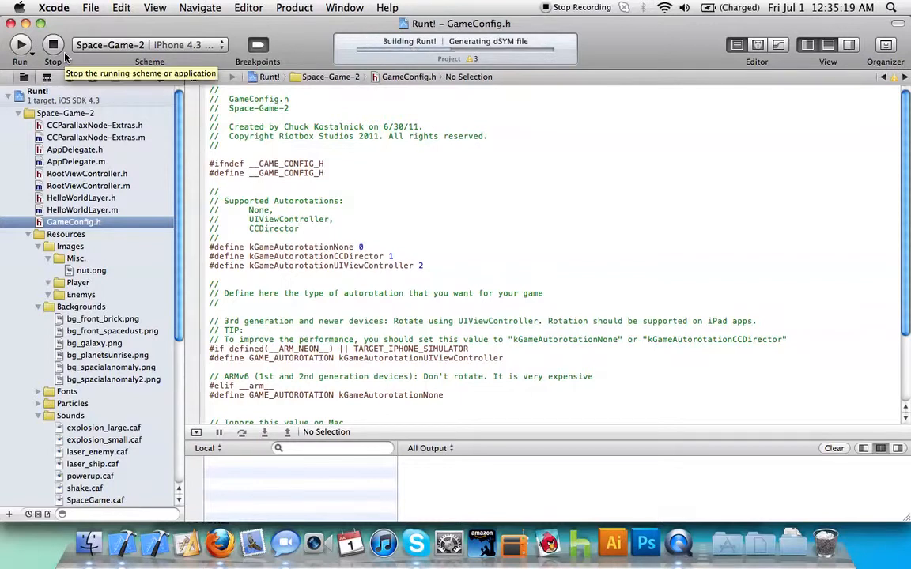
{"action": "left_click", "coordinate": [21, 45]}
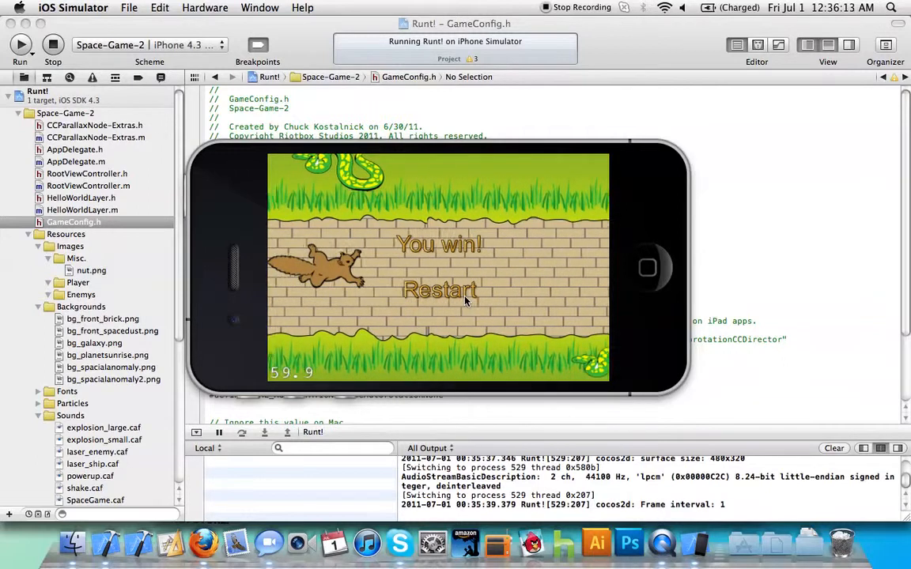
Step: Choose Restart on the Runt! "You win!" screen in the simulator
{"action": "left_click", "coordinate": [439, 290]}
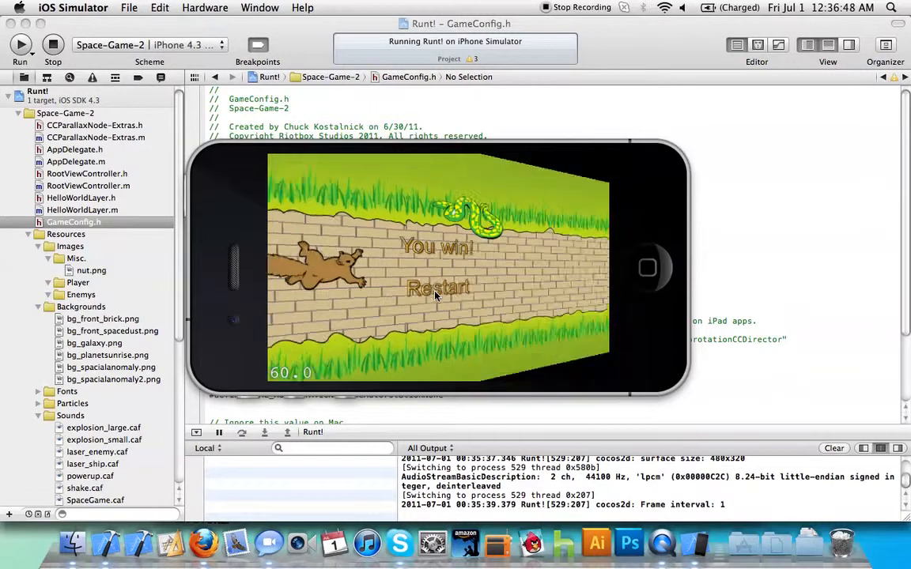
Step: Restart Runt! again so the squirrel and snakes return to gameplay
{"action": "left_click", "coordinate": [437, 288]}
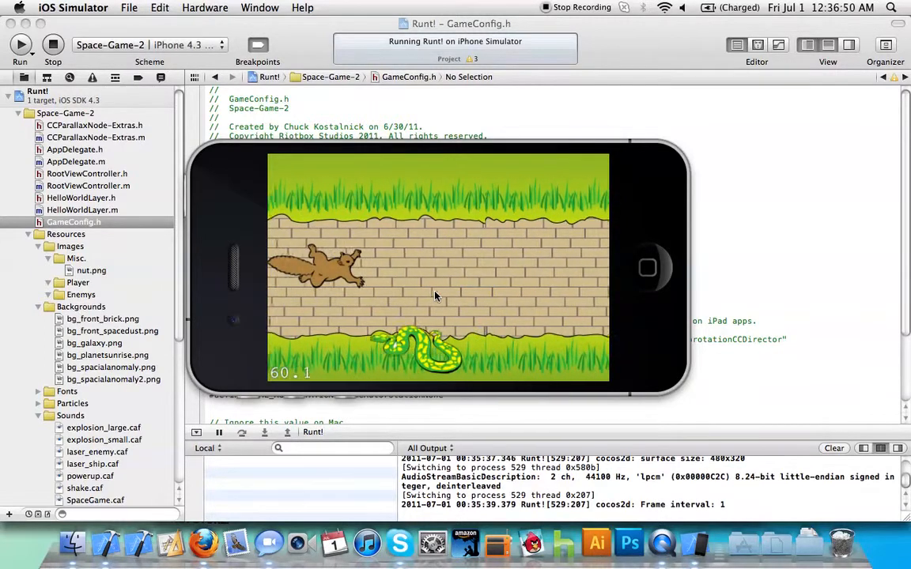